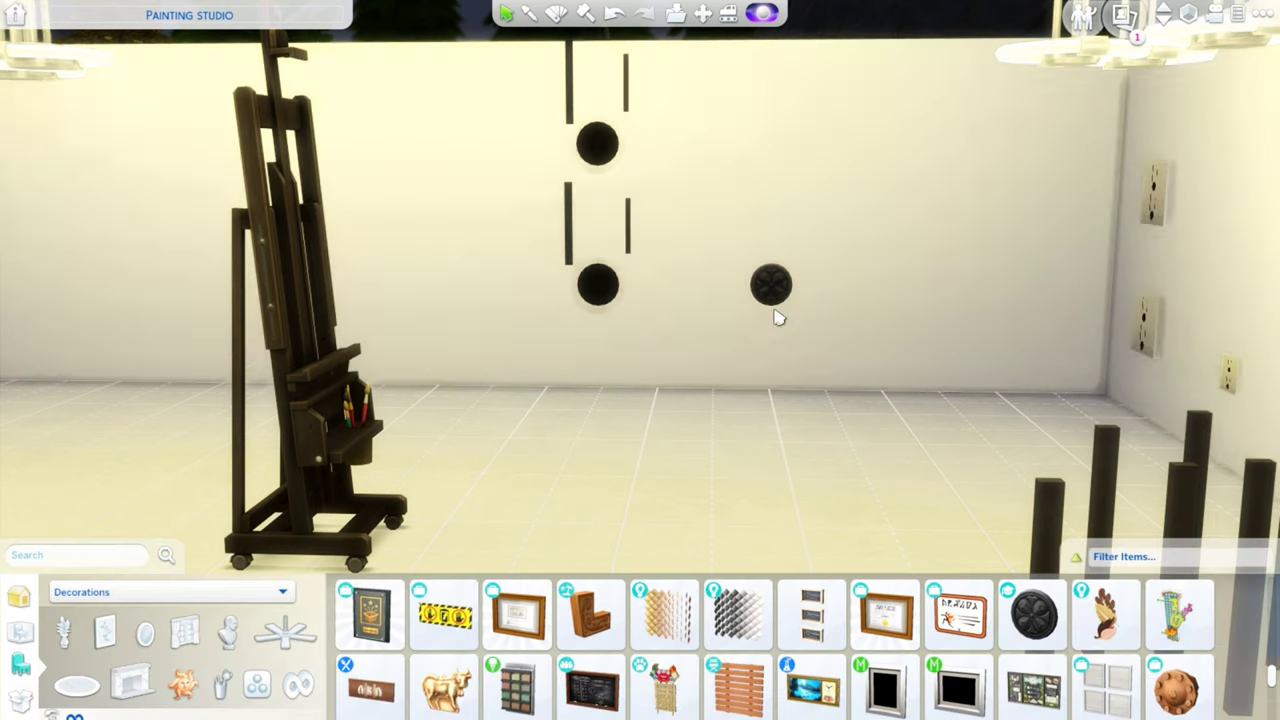
mouse_move(770, 244)
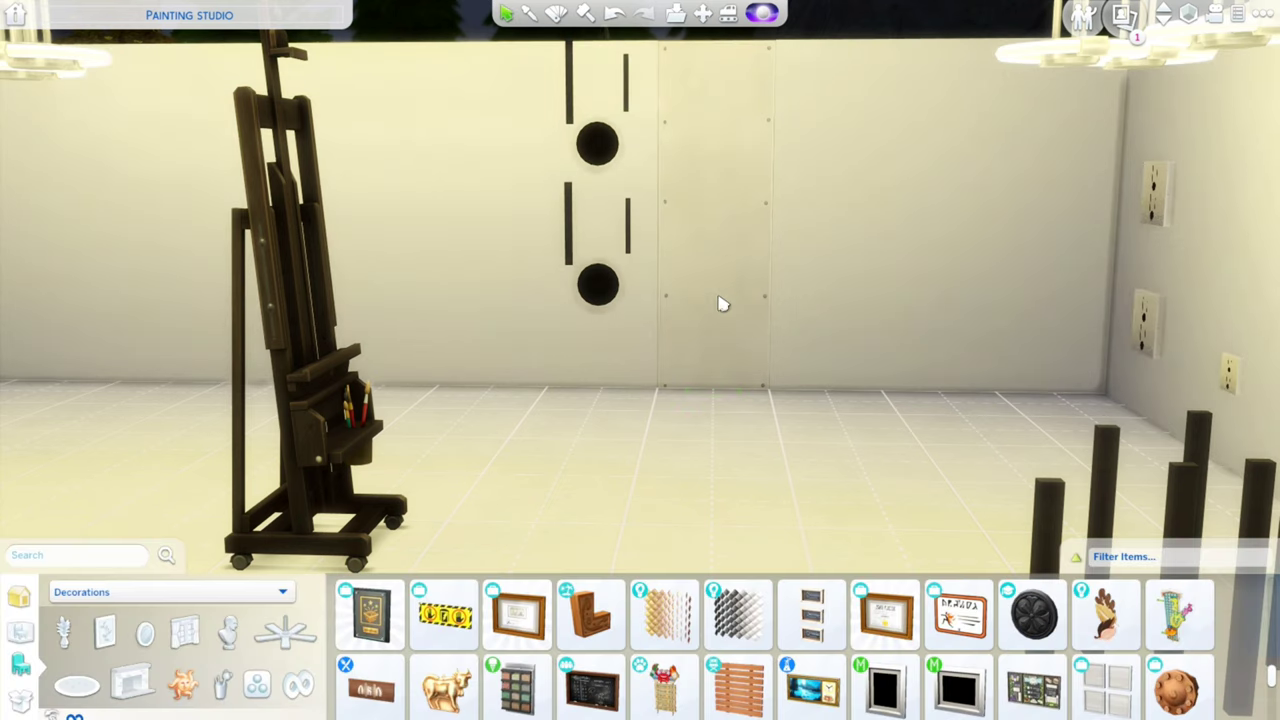
mouse_move(624, 108)
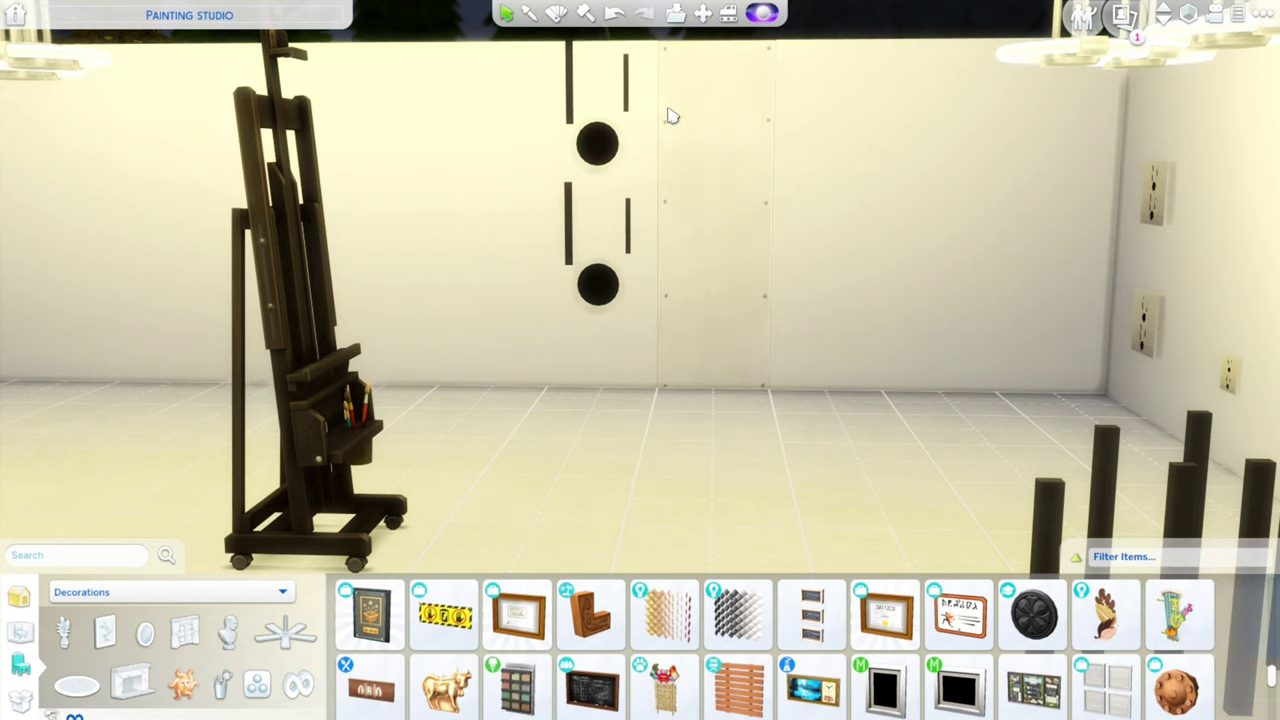
mouse_move(624, 62)
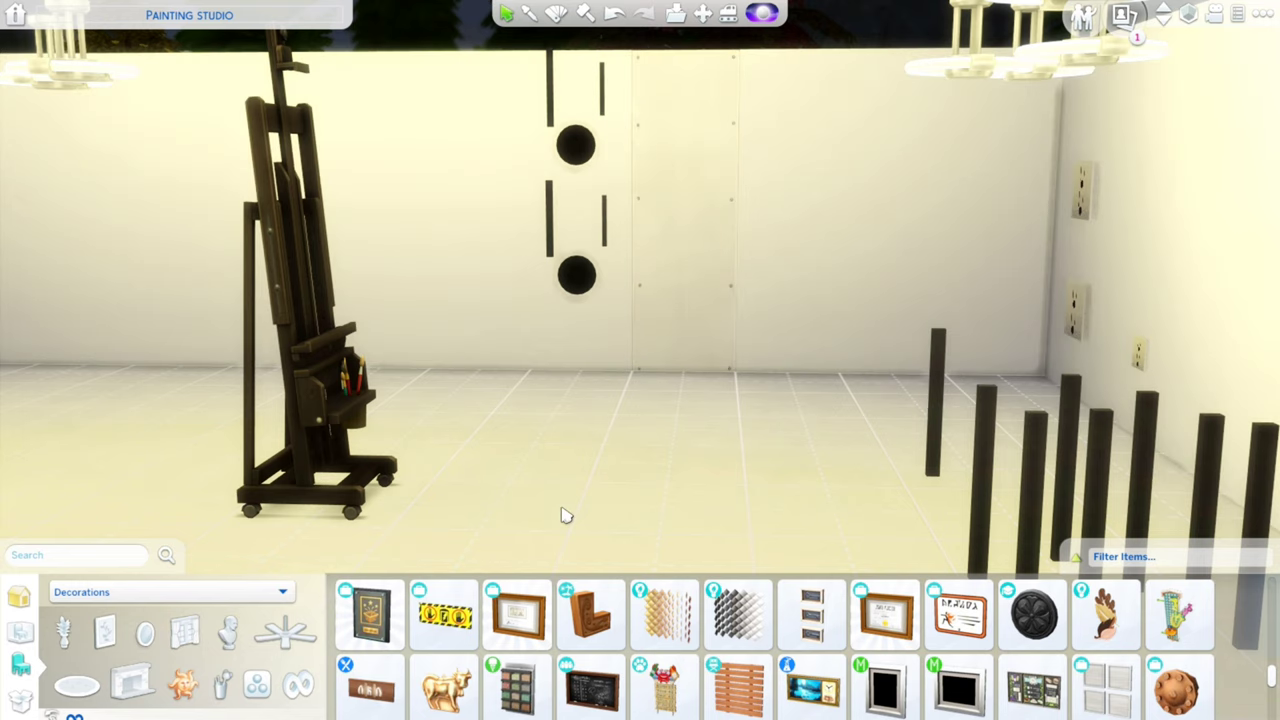
mouse_move(924, 400)
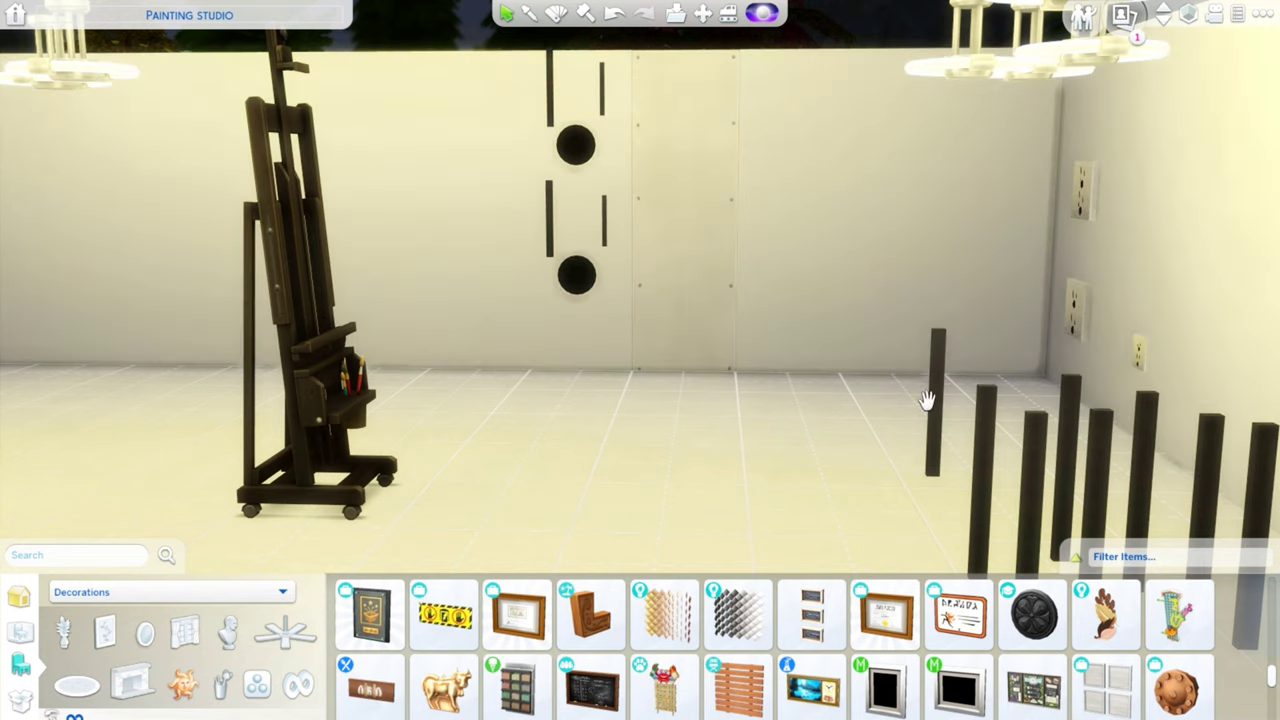
mouse_move(936, 468)
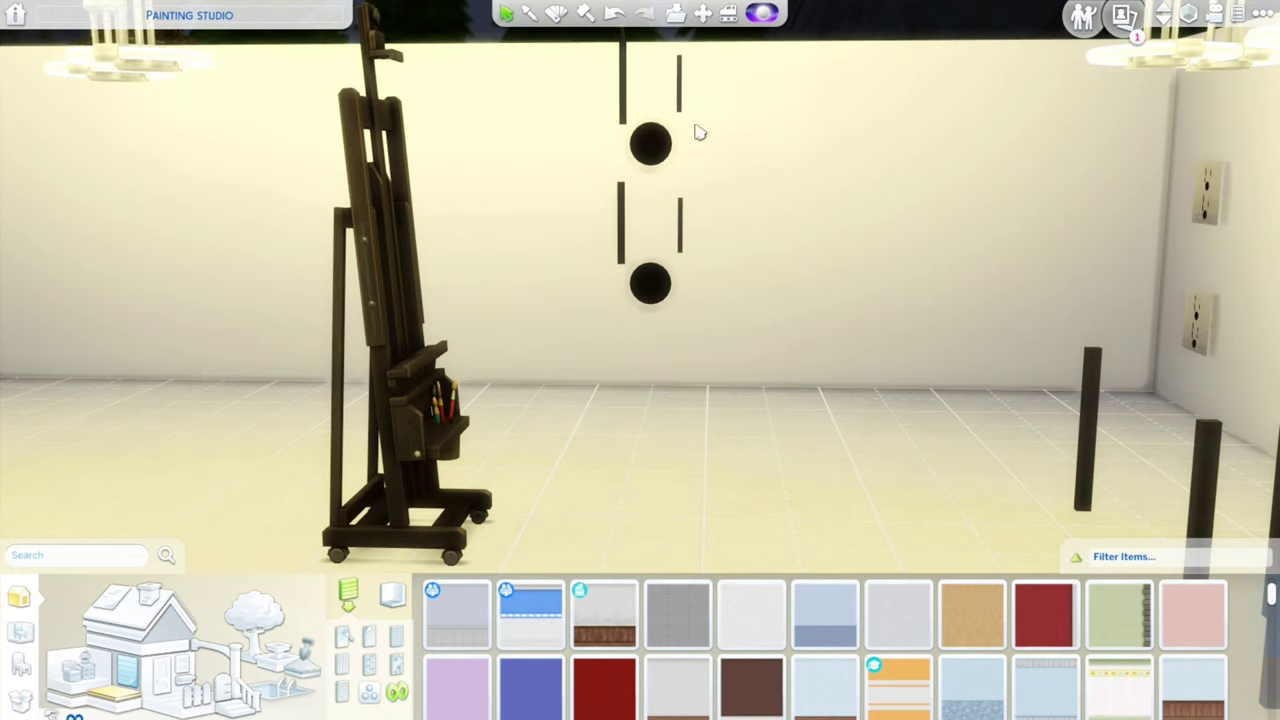
mouse_move(632, 100)
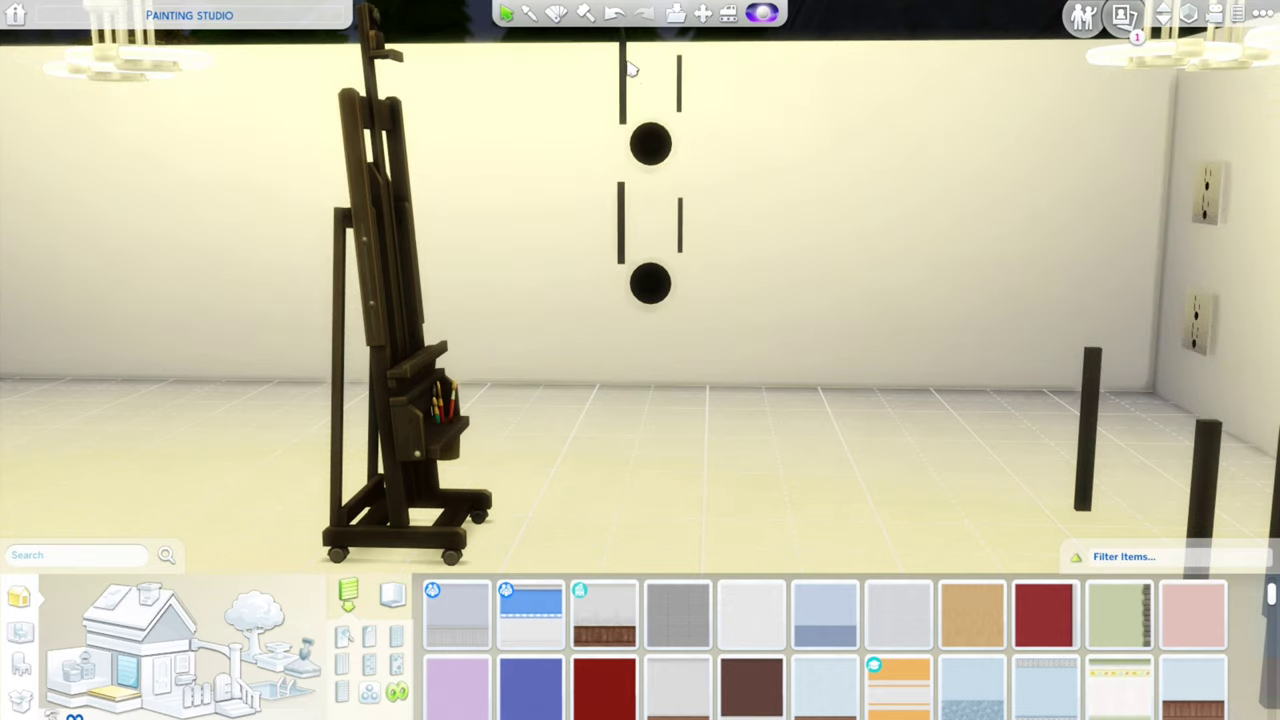
mouse_move(660, 104)
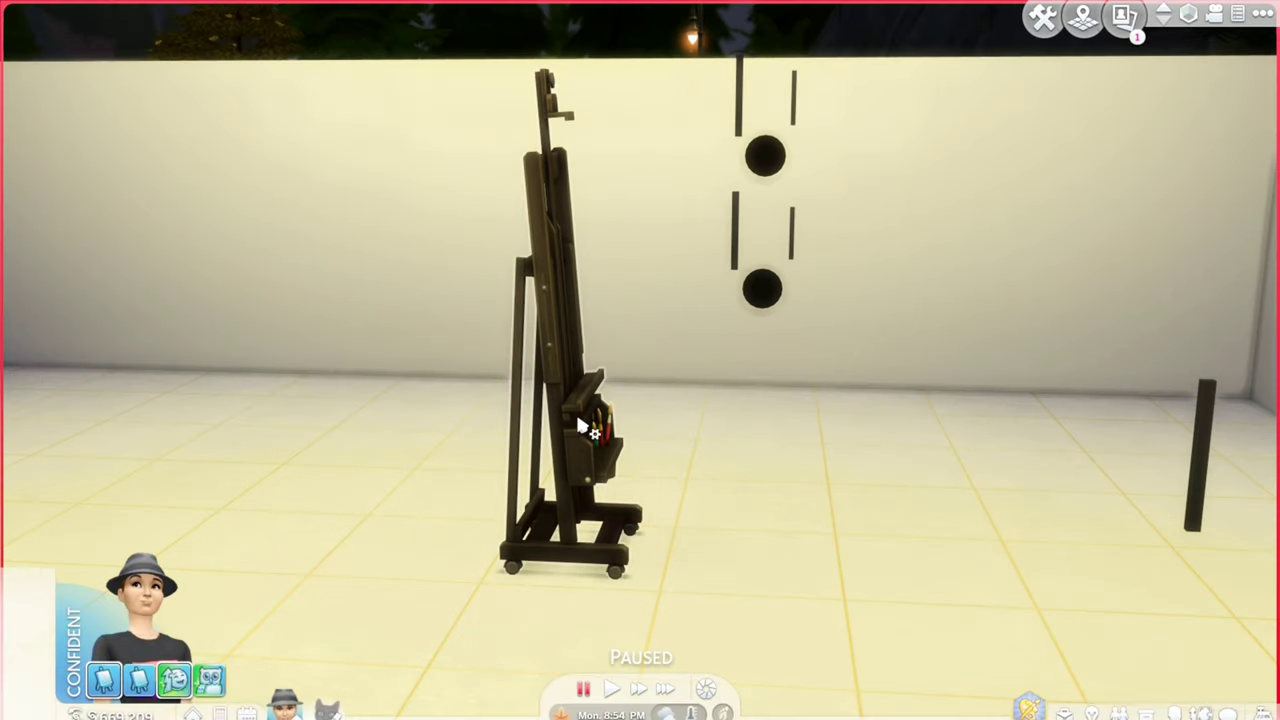
Return to Live Mode, unpause time, and send the Sim to the easel.
left_click(584, 430)
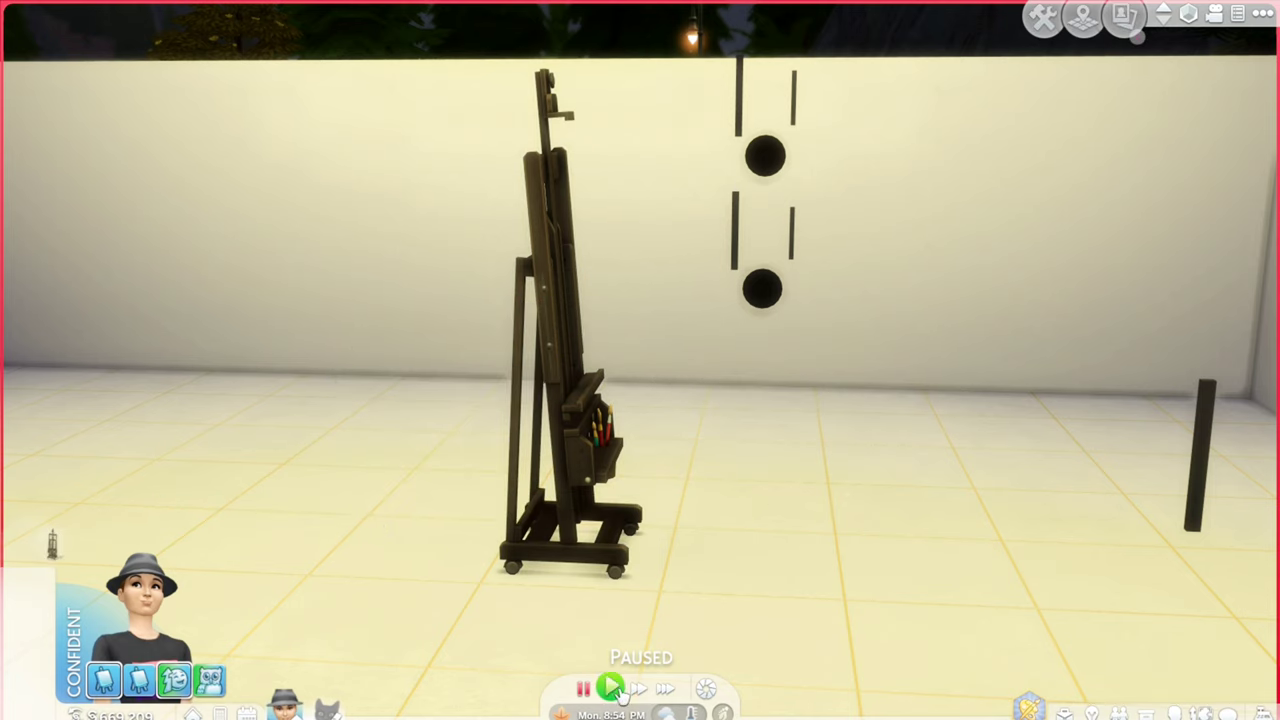
left_click(610, 688)
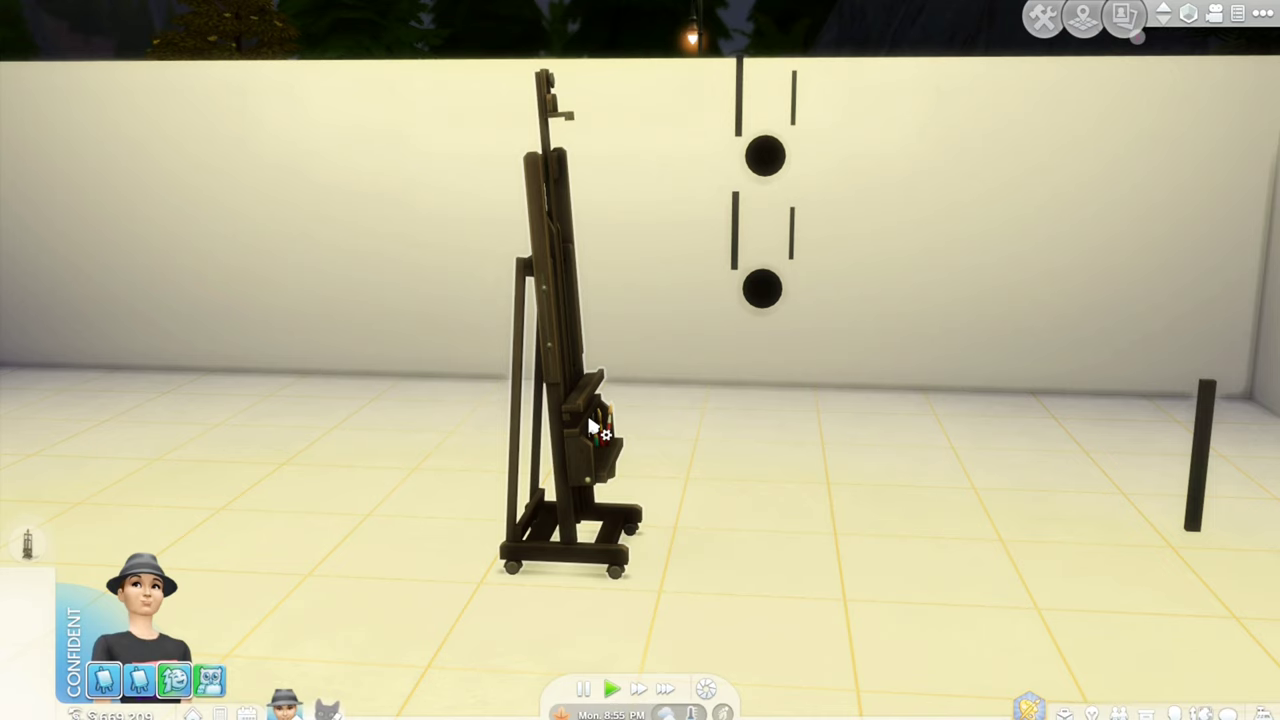
mouse_move(764, 464)
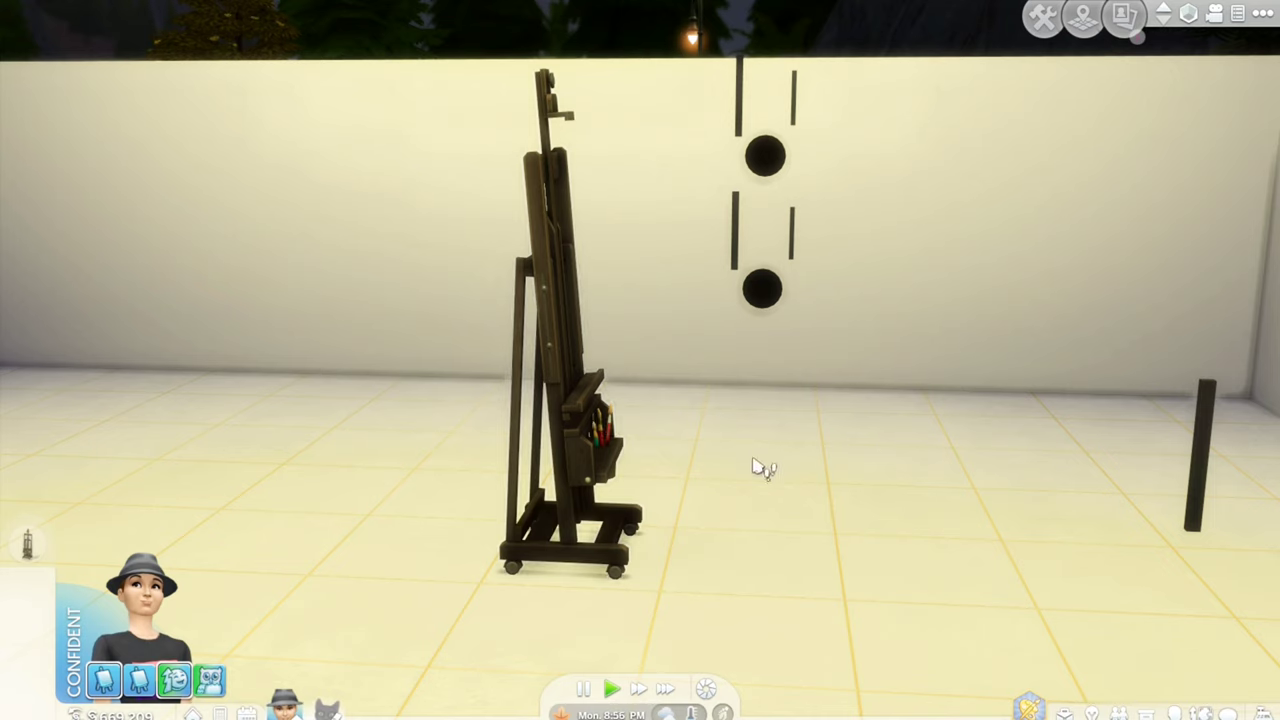
mouse_move(708, 258)
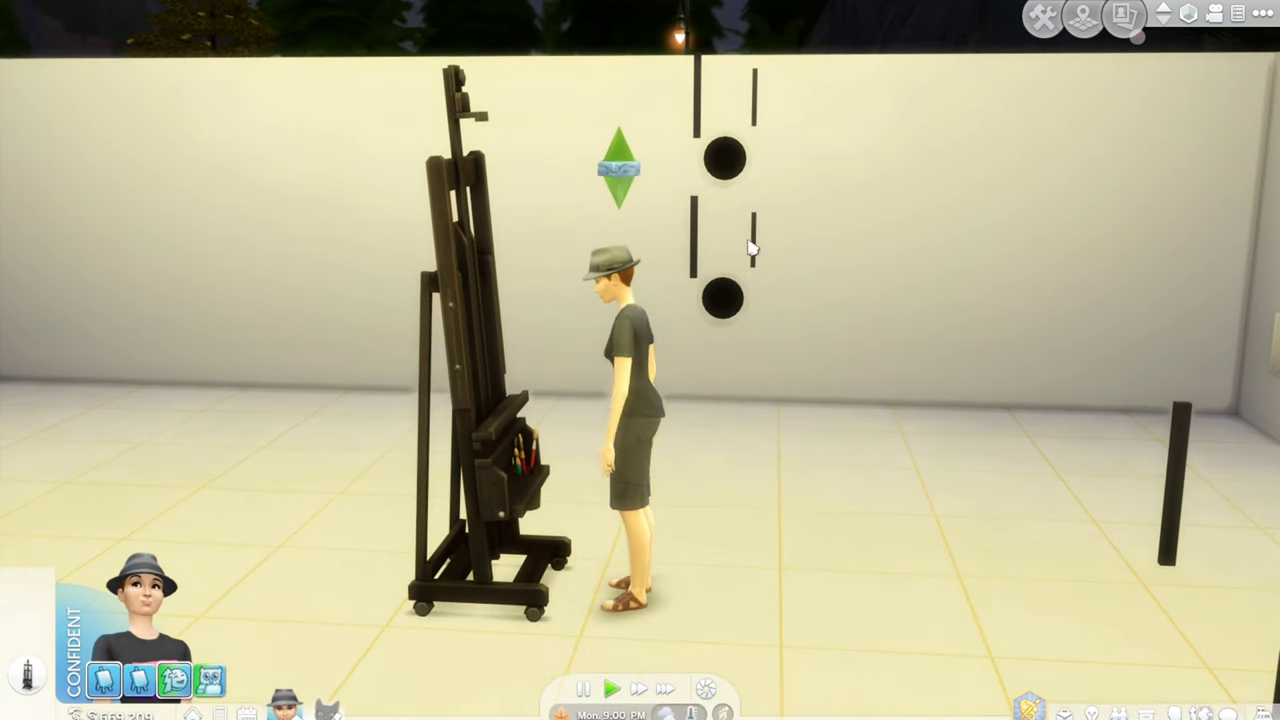
left_click(582, 688)
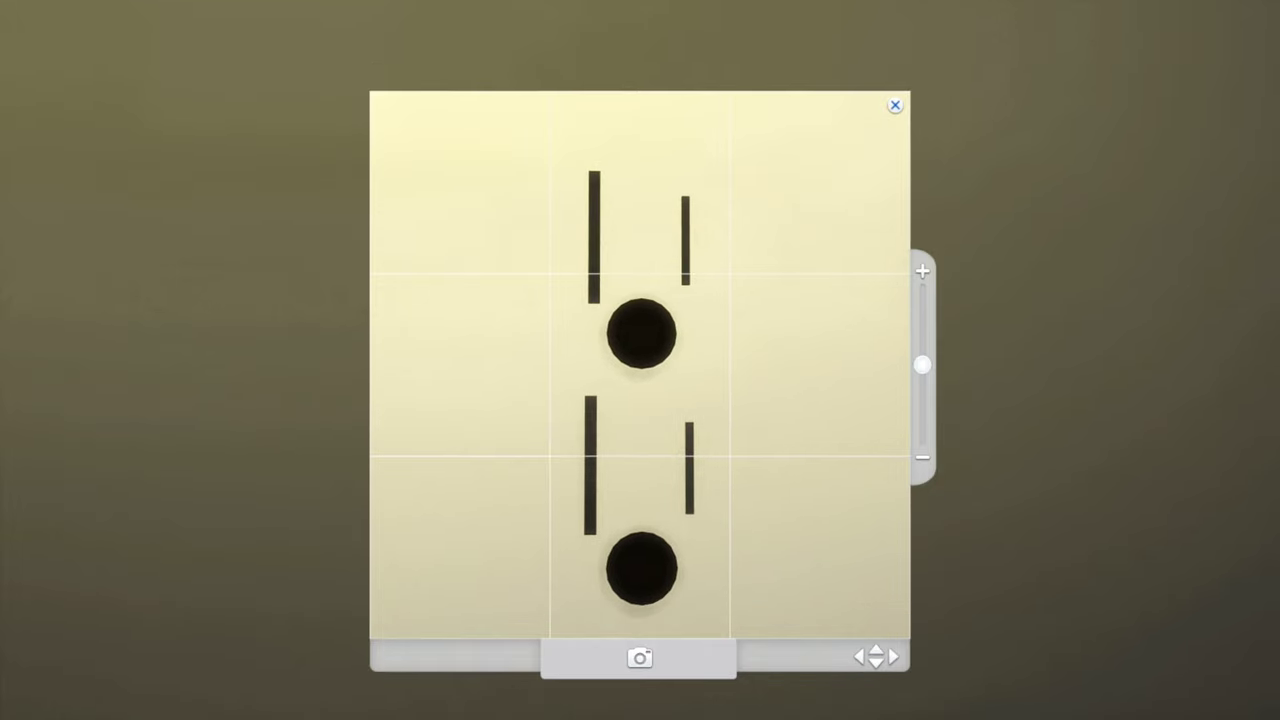
mouse_move(770, 368)
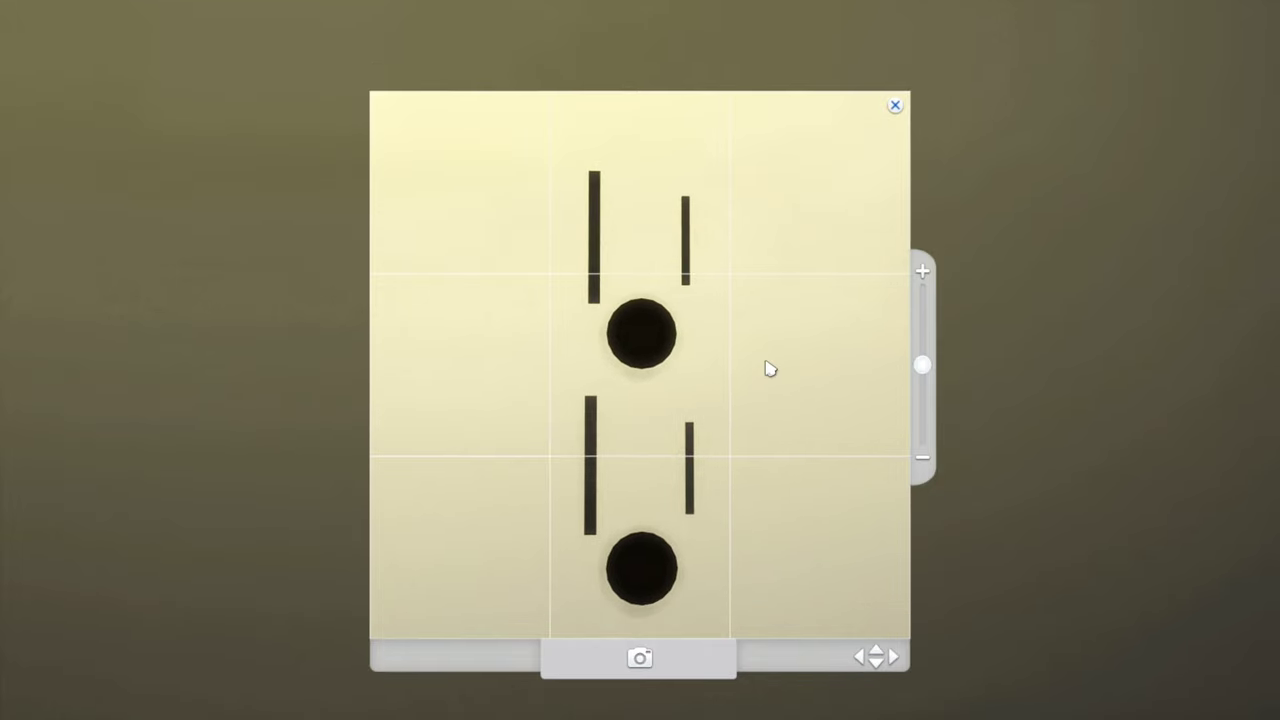
Snap the outlet design as the painting reference, then return the game to Normal speed.
left_click(892, 104)
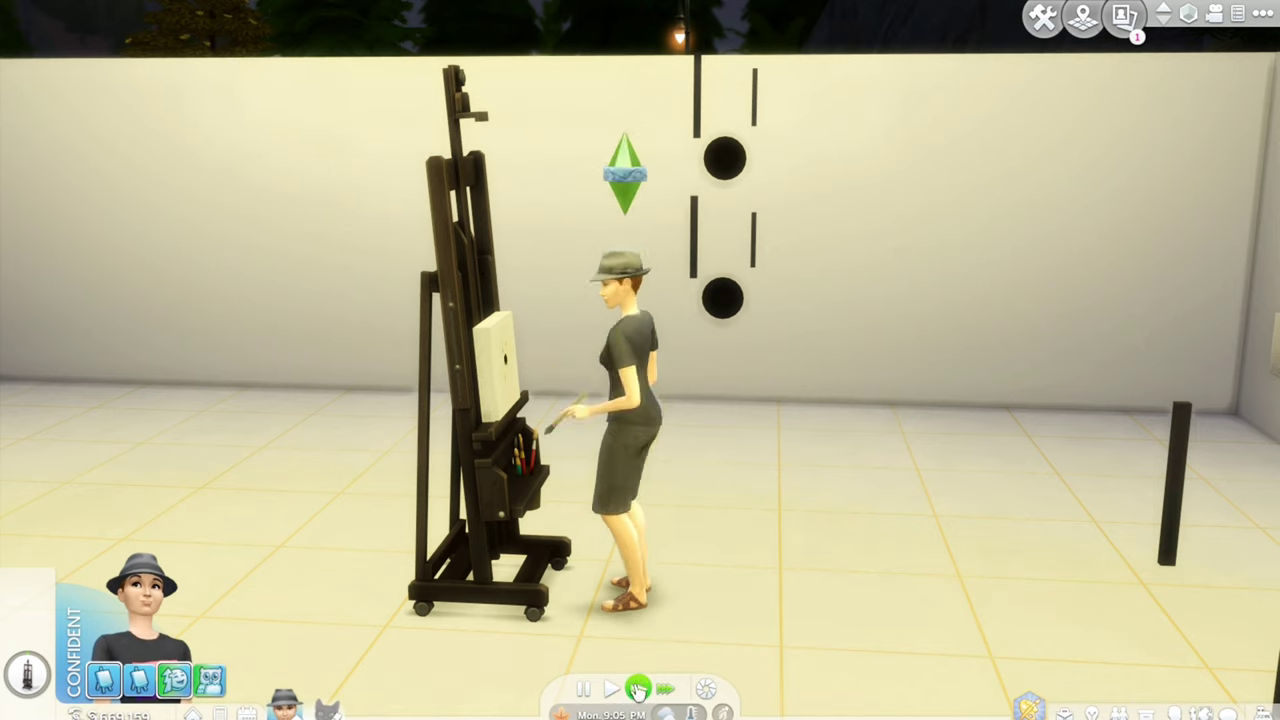
left_click(608, 688)
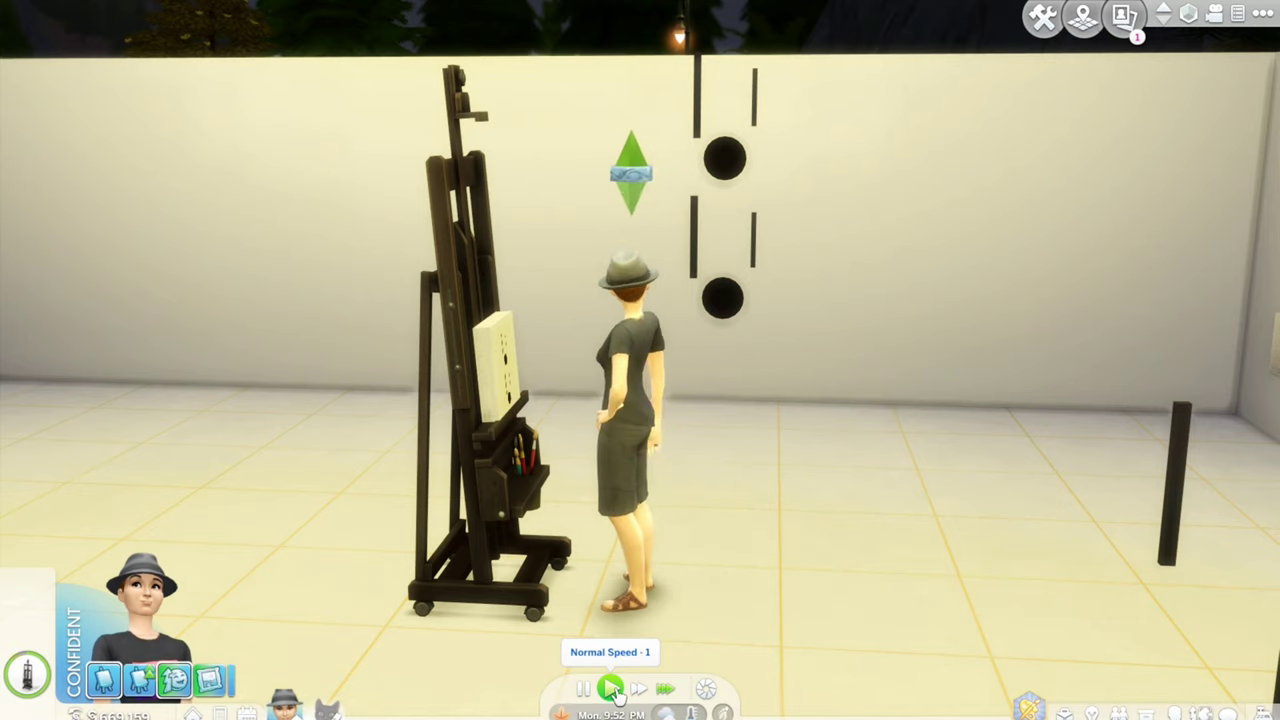
left_click(504, 380)
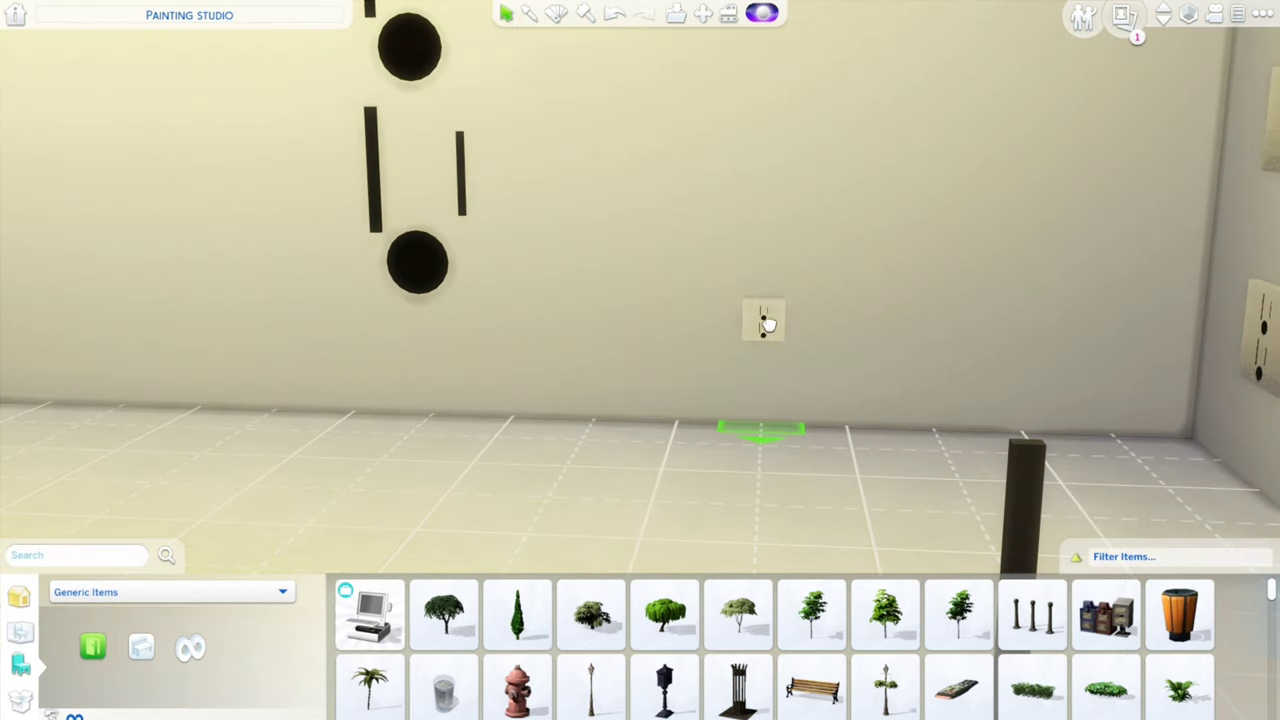
Place the finished outlet painting from inventory low on the wall.
left_click(764, 322)
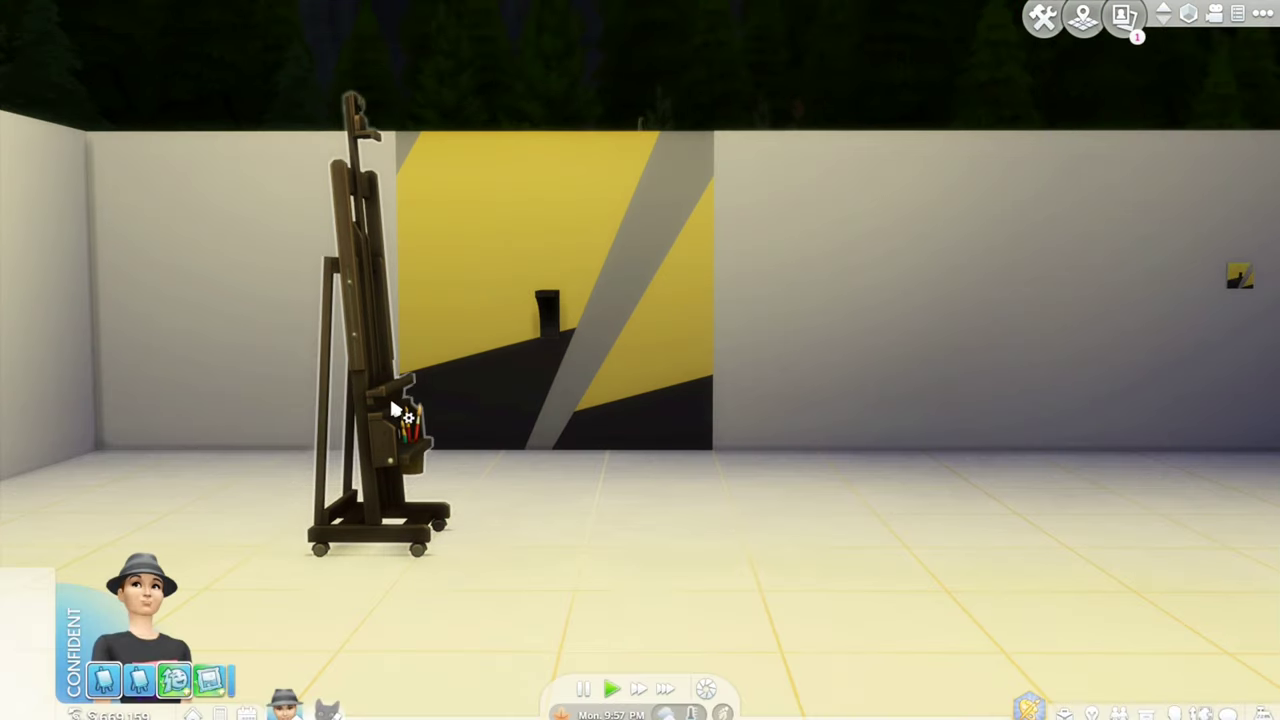
Choose Small Painting From Reference at the easel, set Ultra Speed, and snap the light-switch design.
left_click(400, 420)
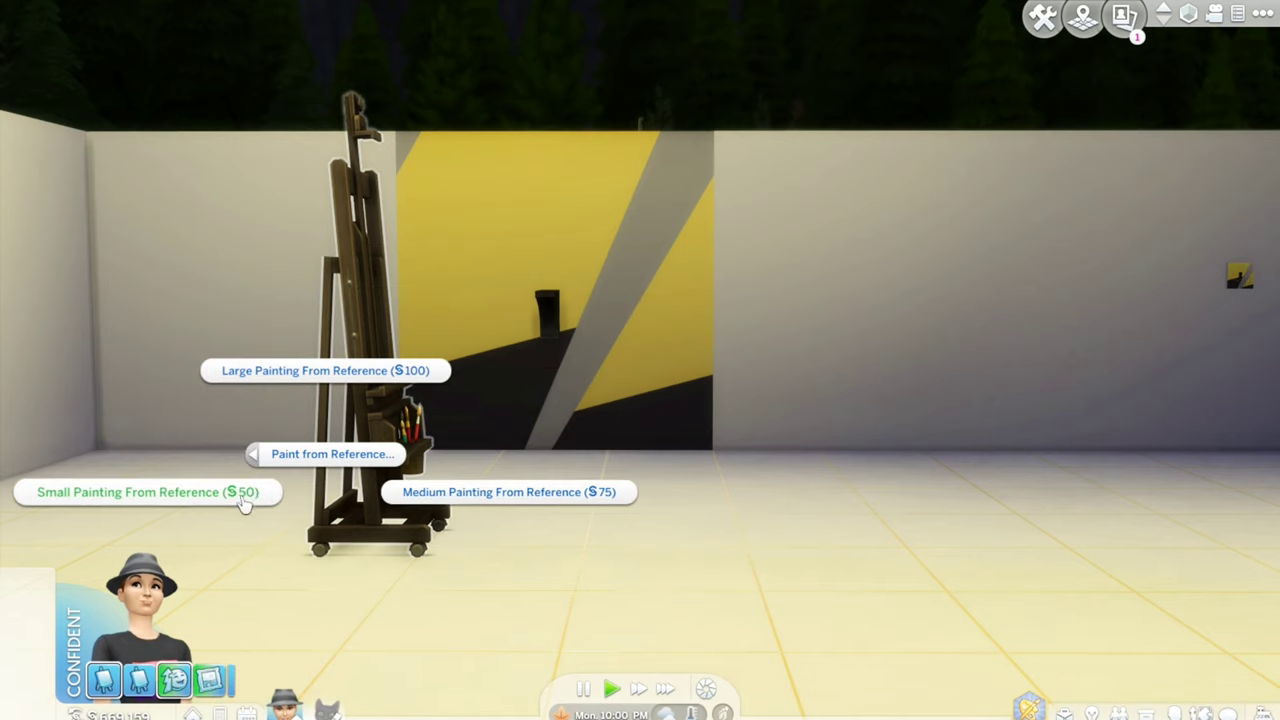
left_click(664, 688)
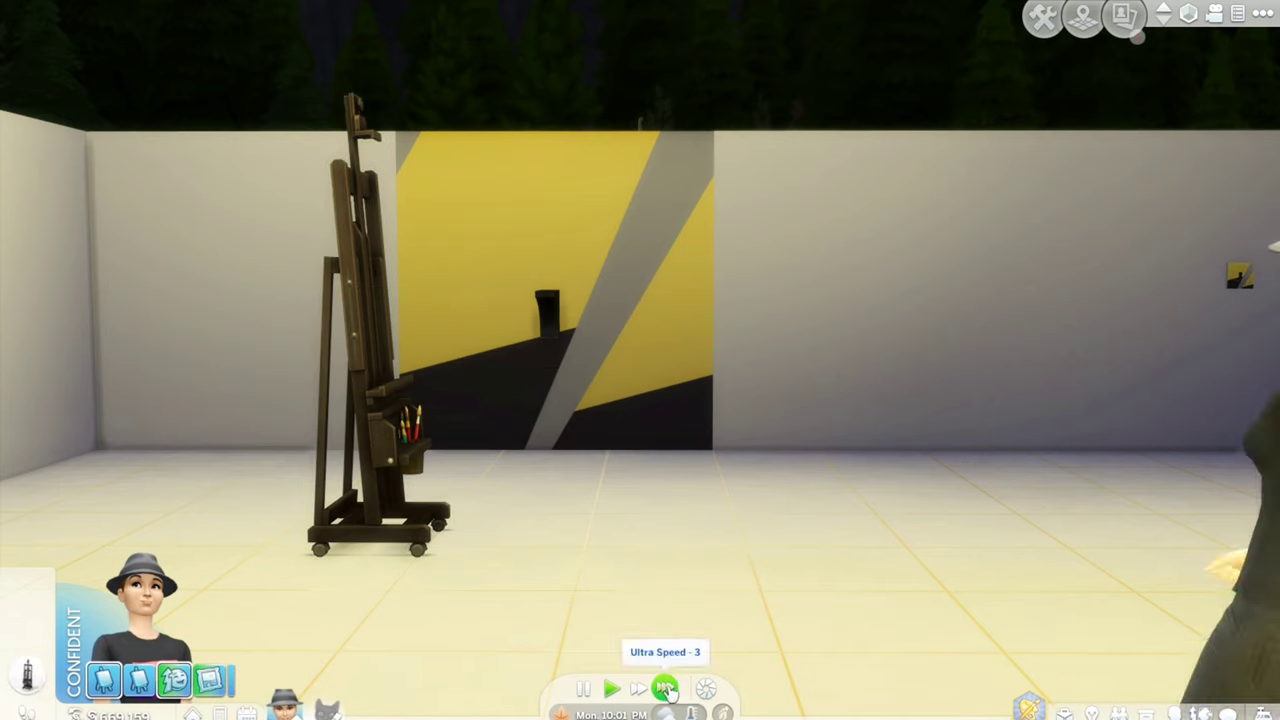
left_click(584, 688)
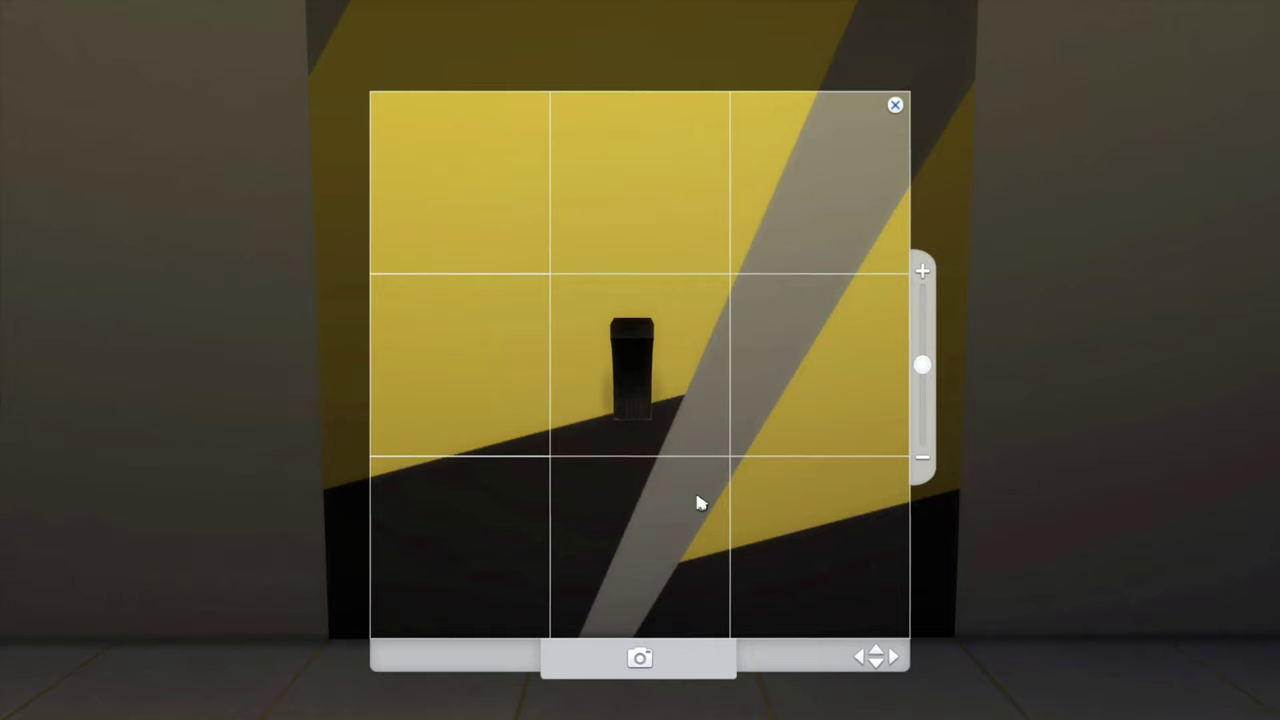
left_click(894, 104)
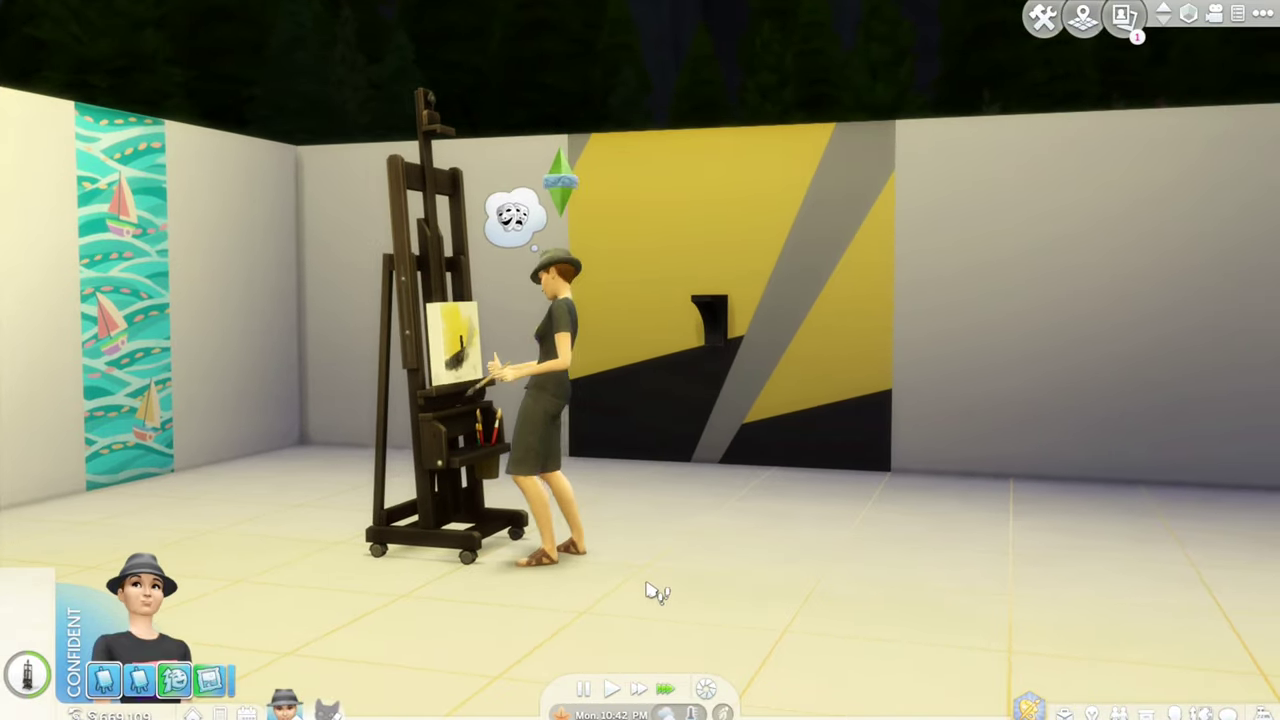
Let the light-switch painting finish and set the game back to Normal Speed.
left_click(610, 688)
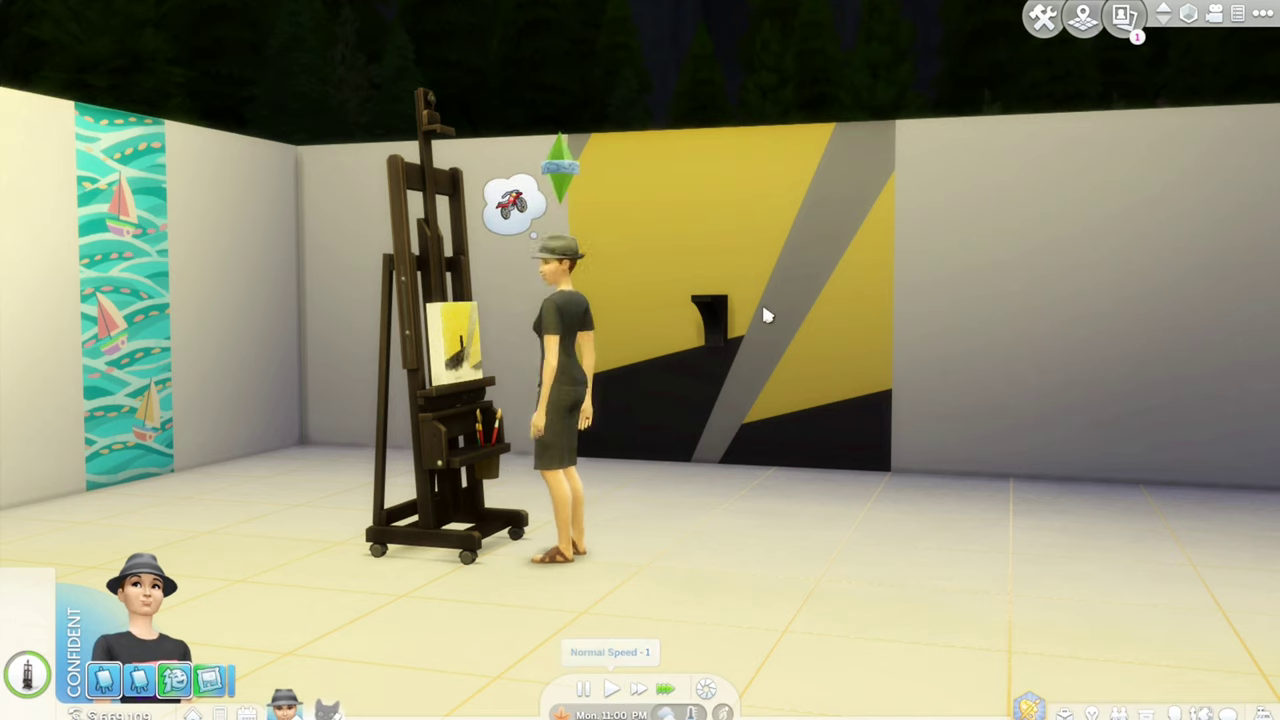
left_click(610, 688)
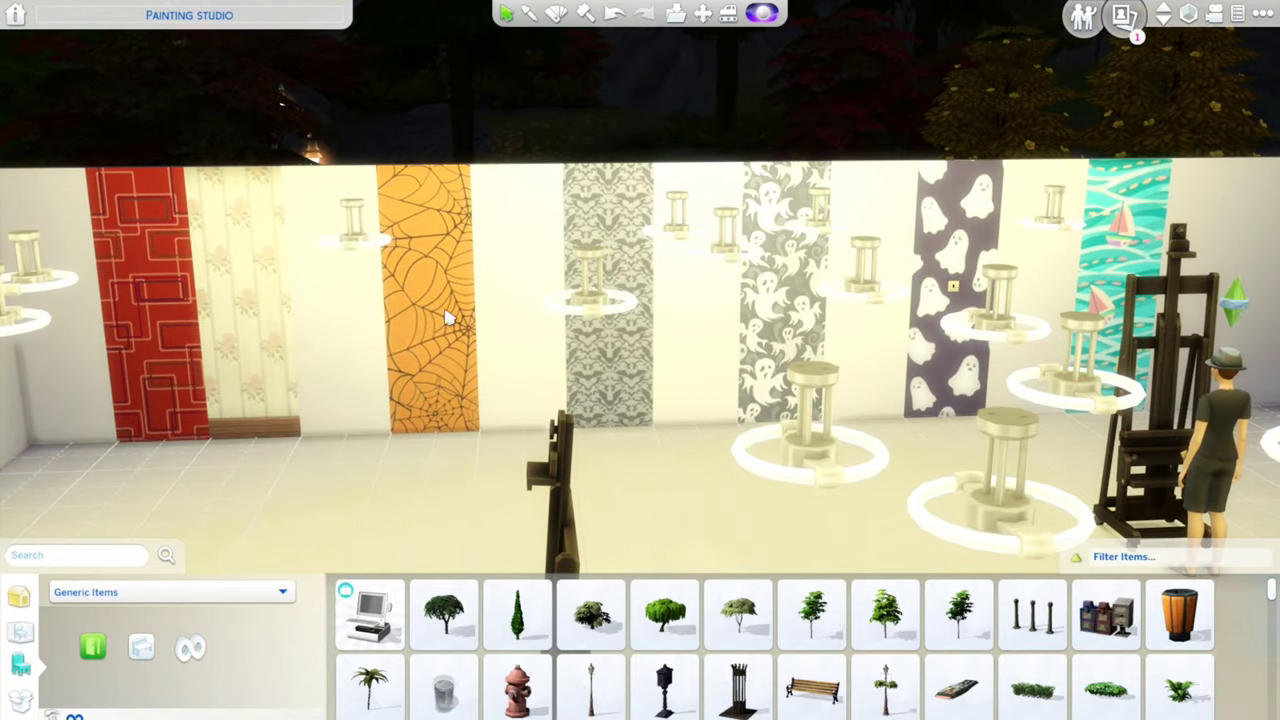
mouse_move(444, 380)
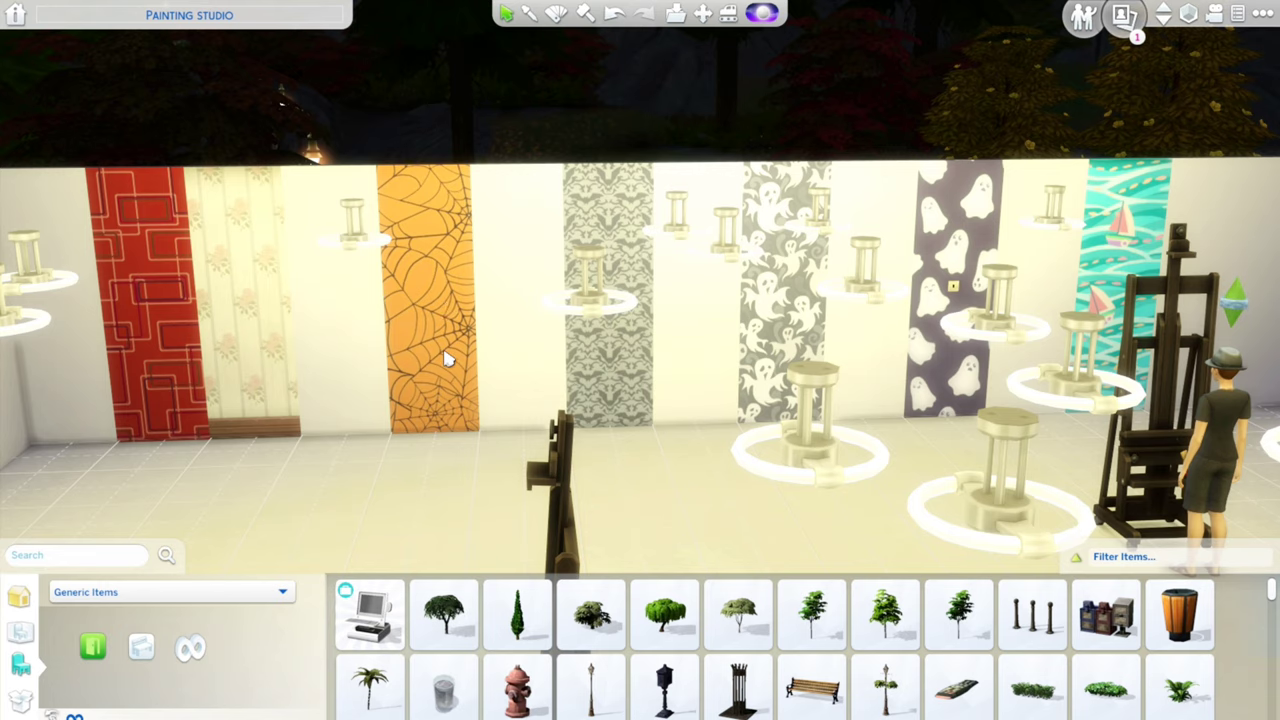
mouse_move(456, 344)
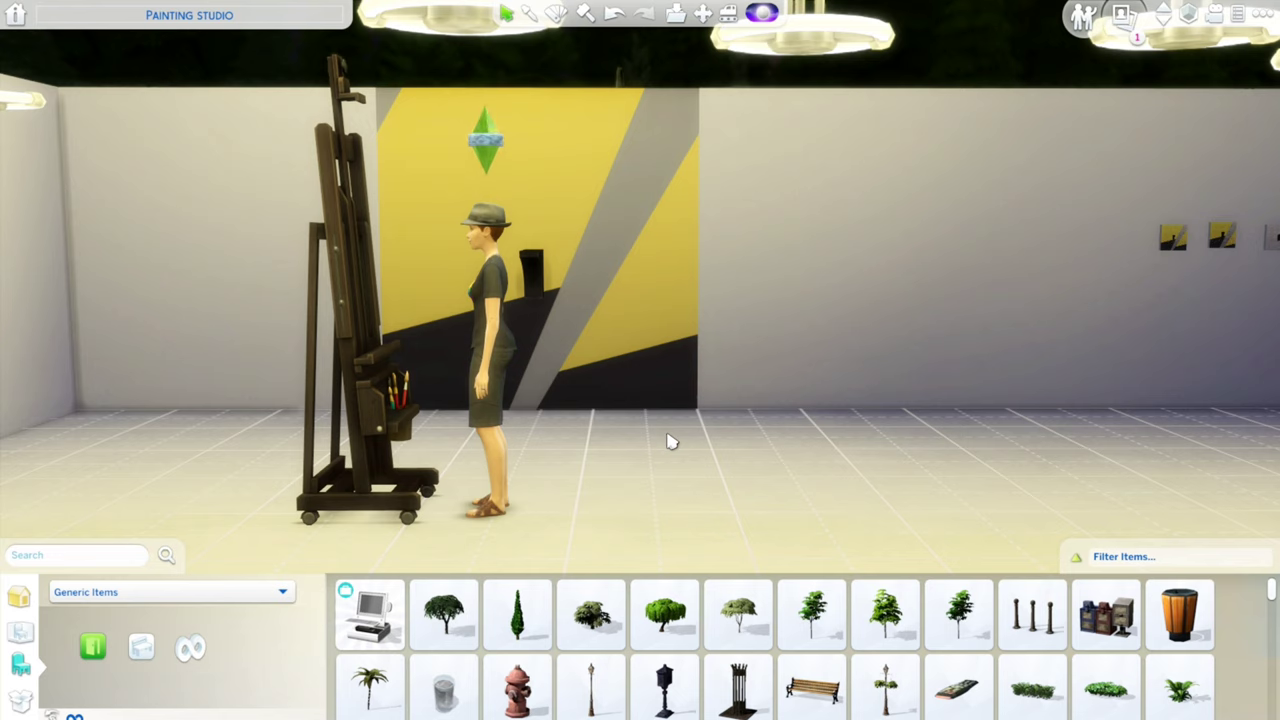
mouse_move(724, 376)
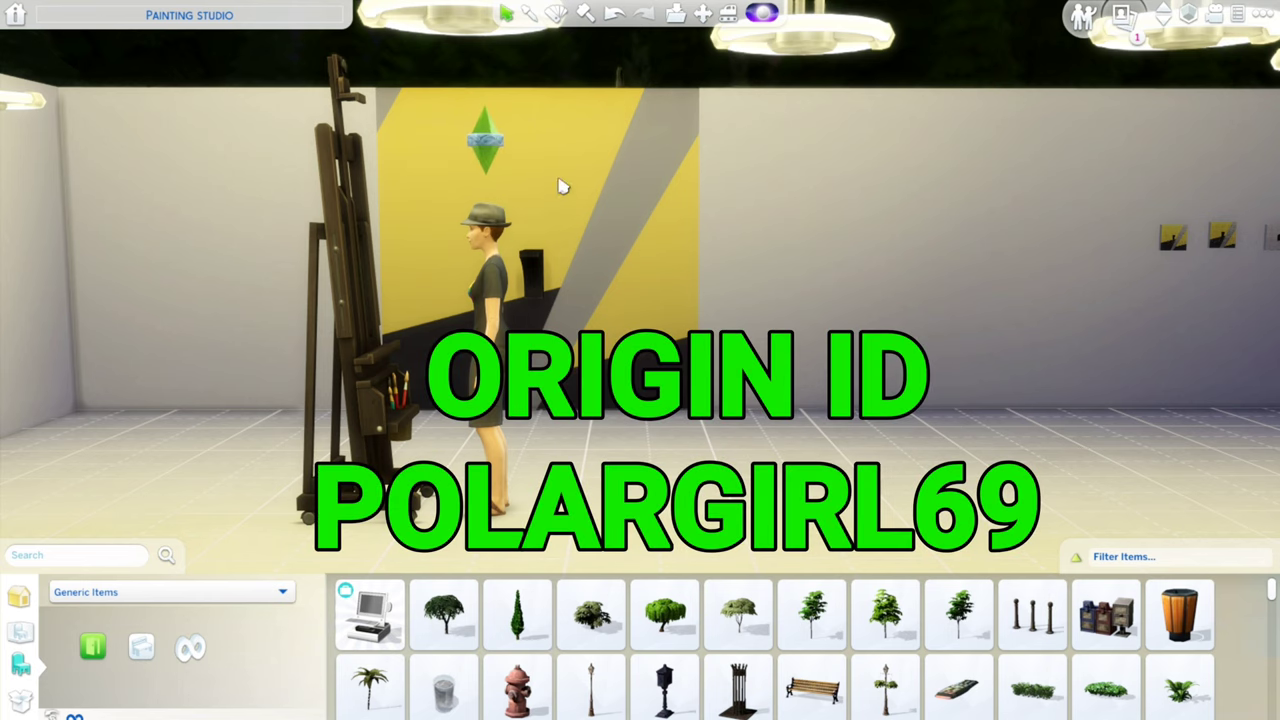
mouse_move(560, 316)
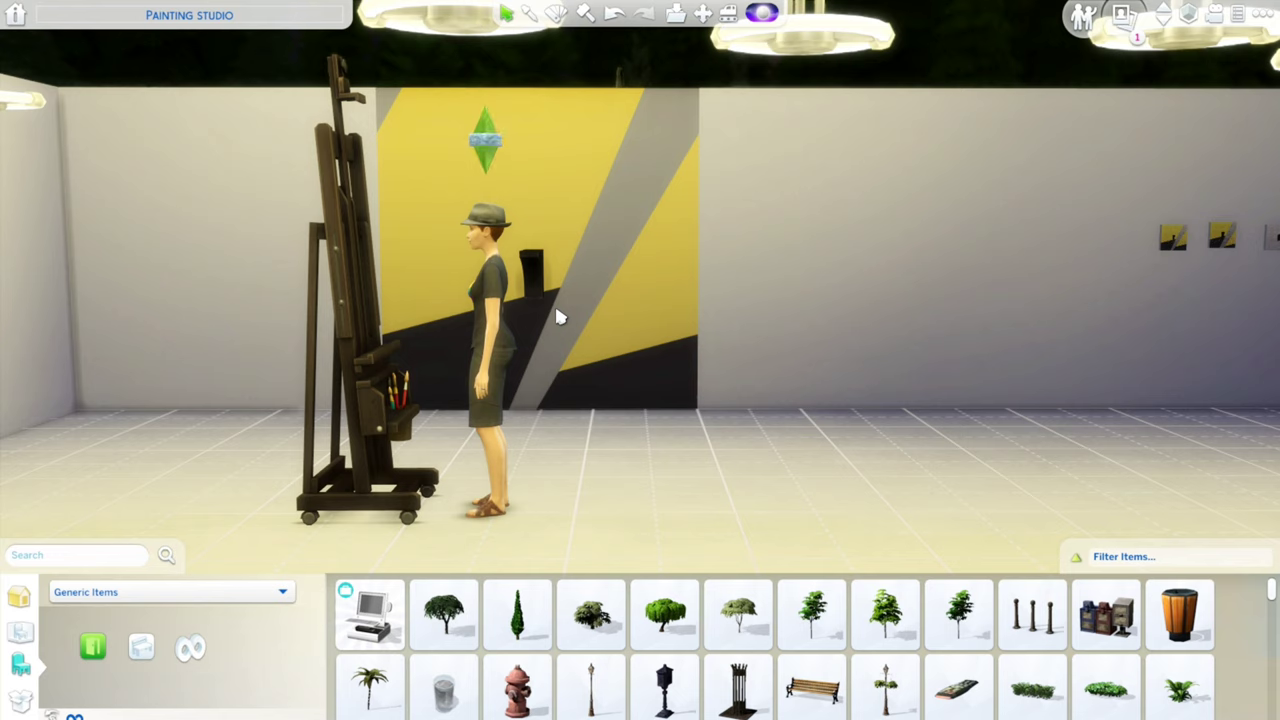
mouse_move(588, 532)
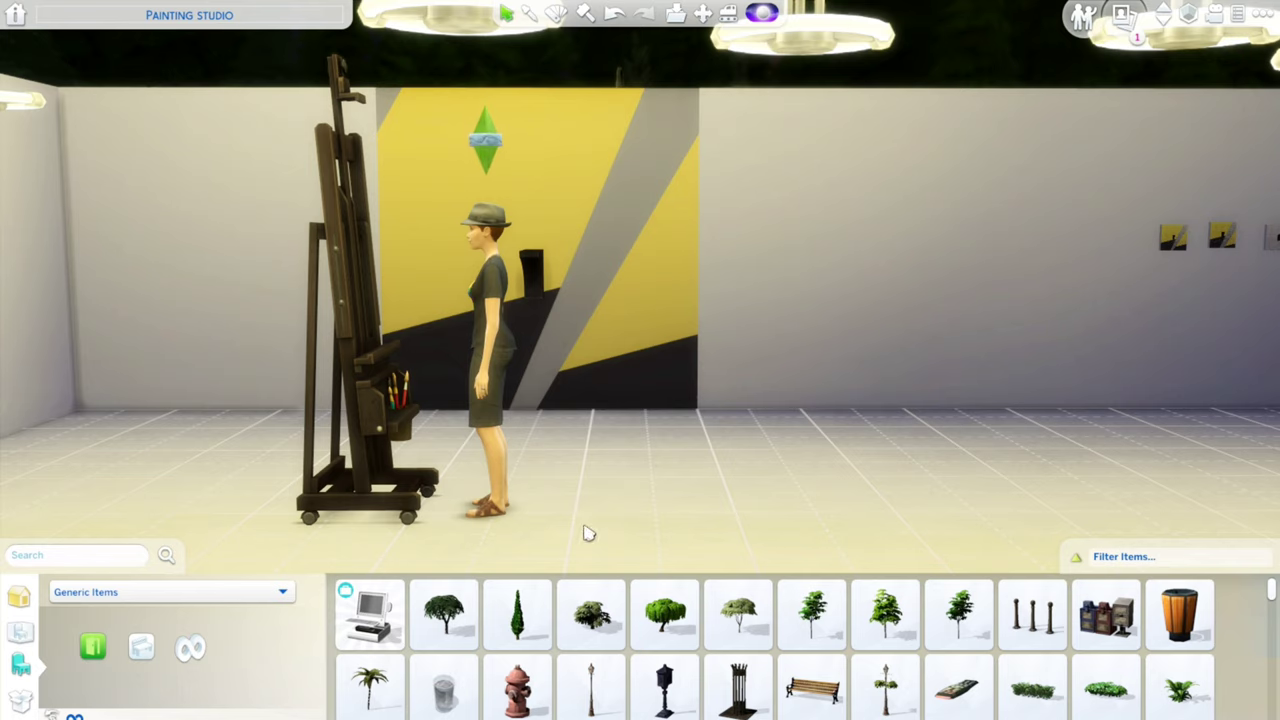